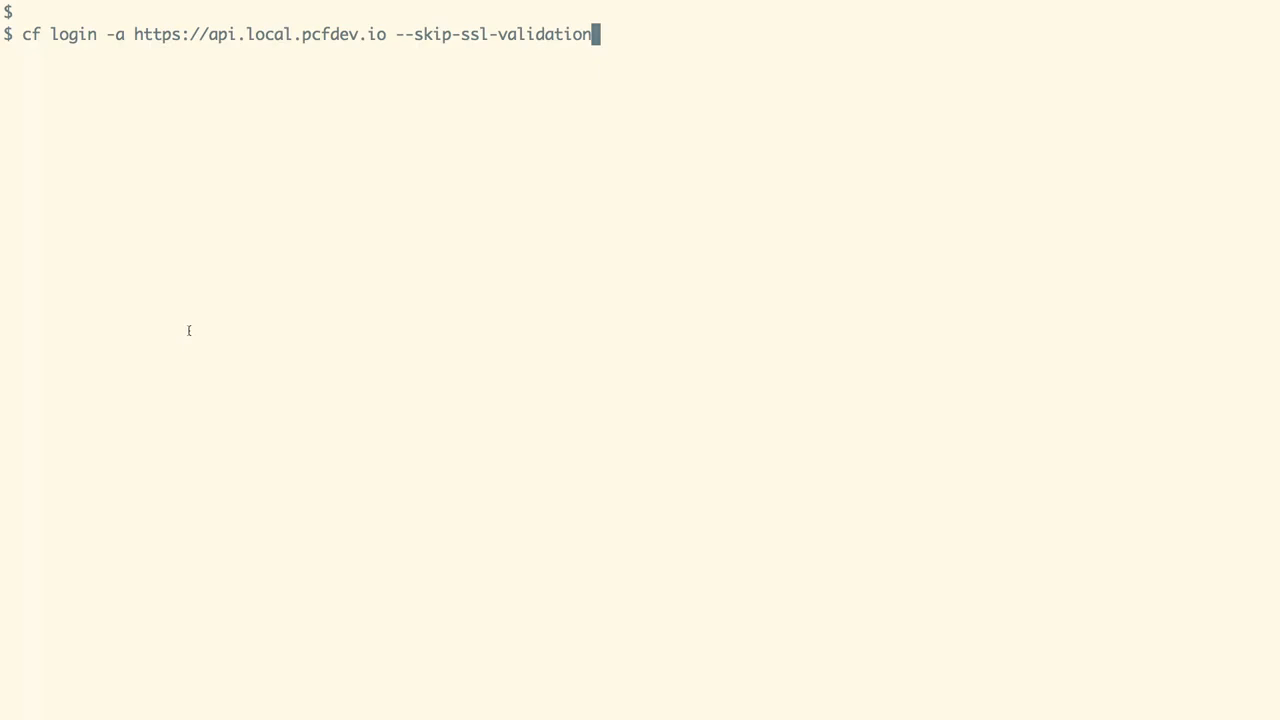
key("Return")
type("ls")
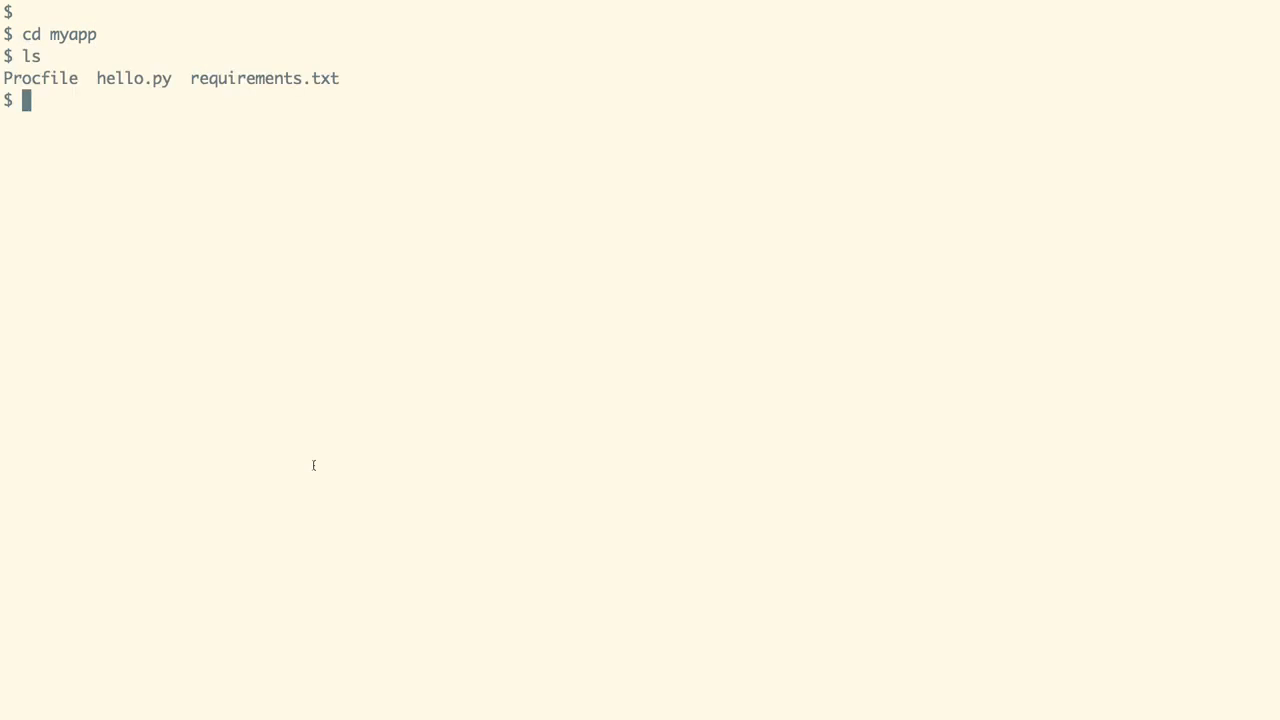
Step: Show the Flask source of hello.py with cat inside the myapp folder
type("cat hello.py")
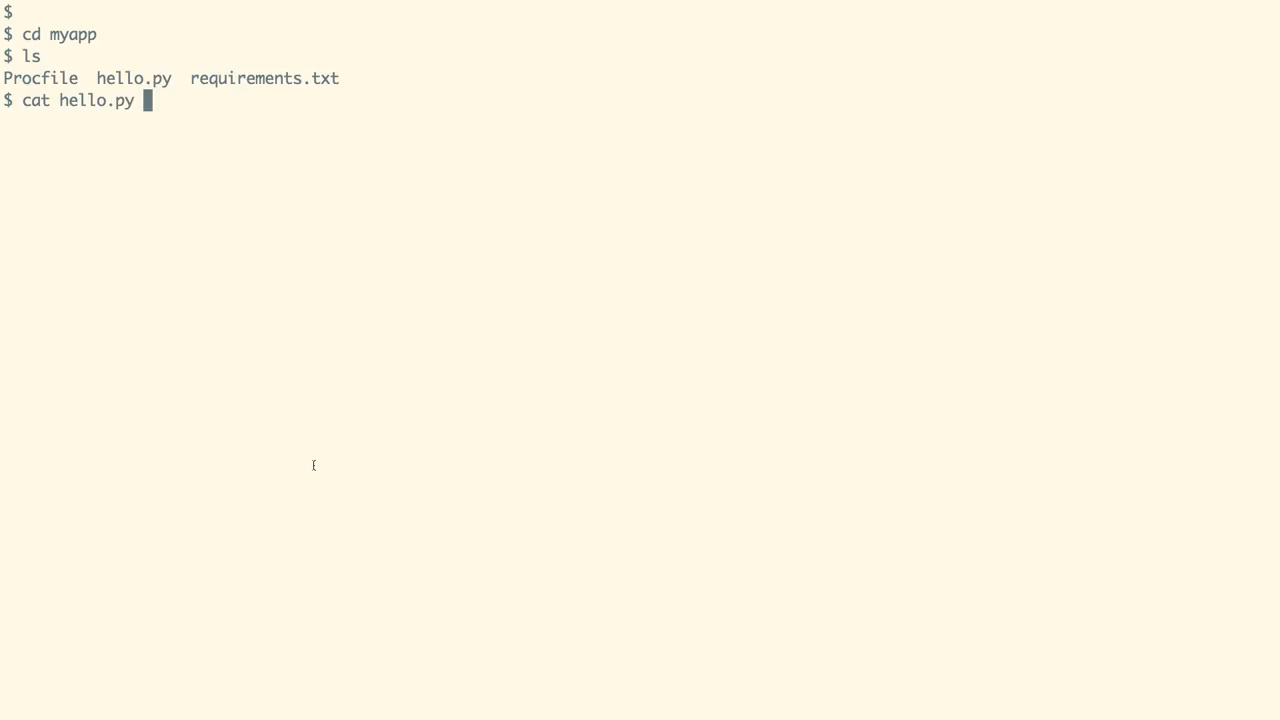
key("Return")
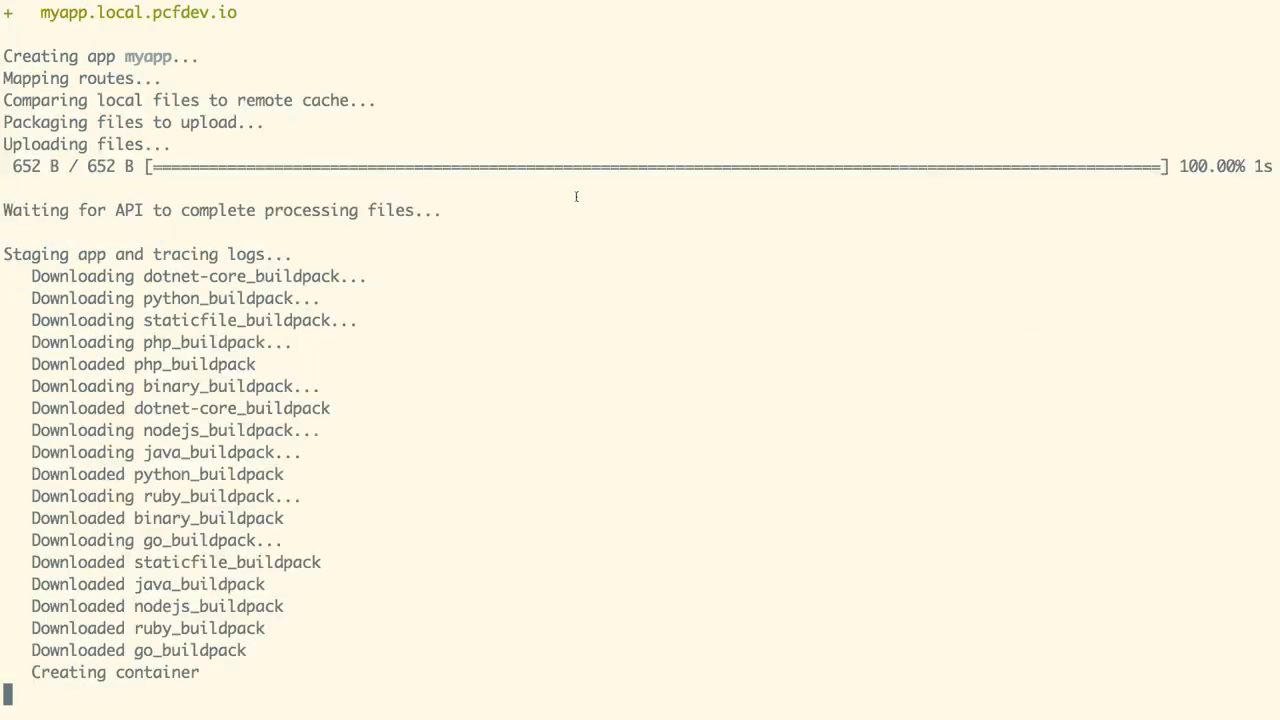
Step: Follow the cf push myapp output through upload, buildpack download and pip install
scroll("down", 3)
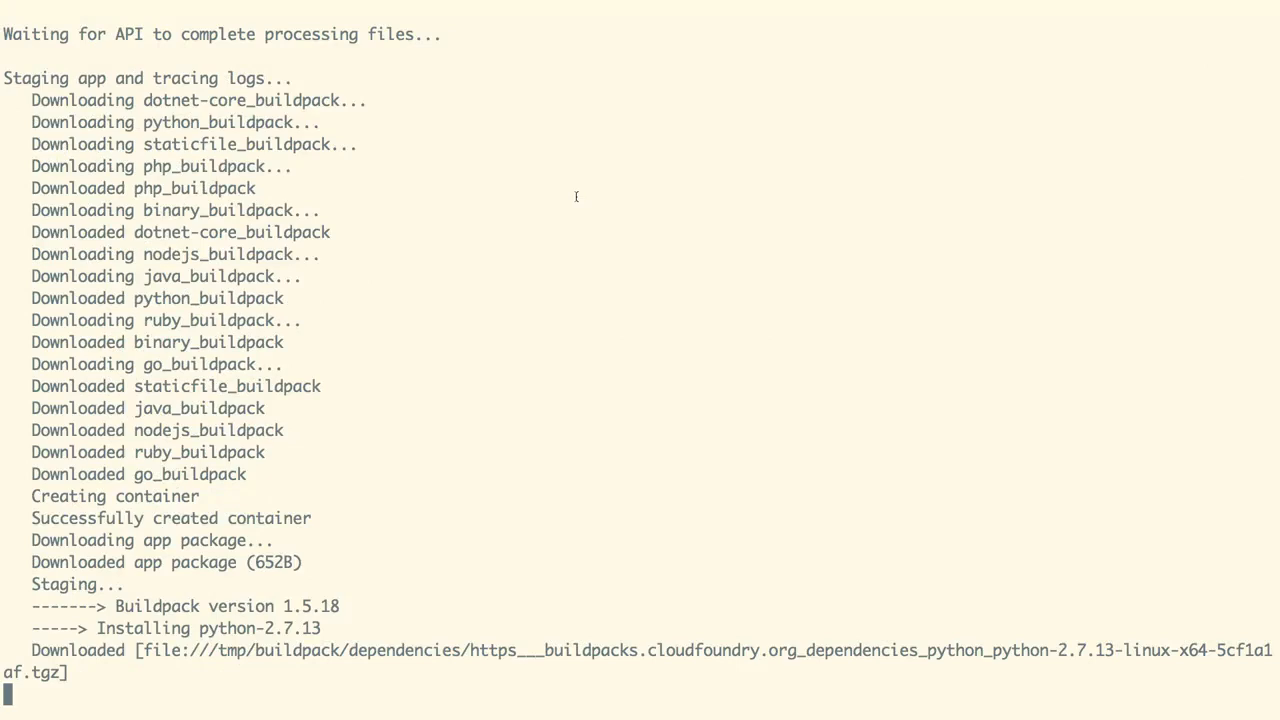
scroll("down", 3)
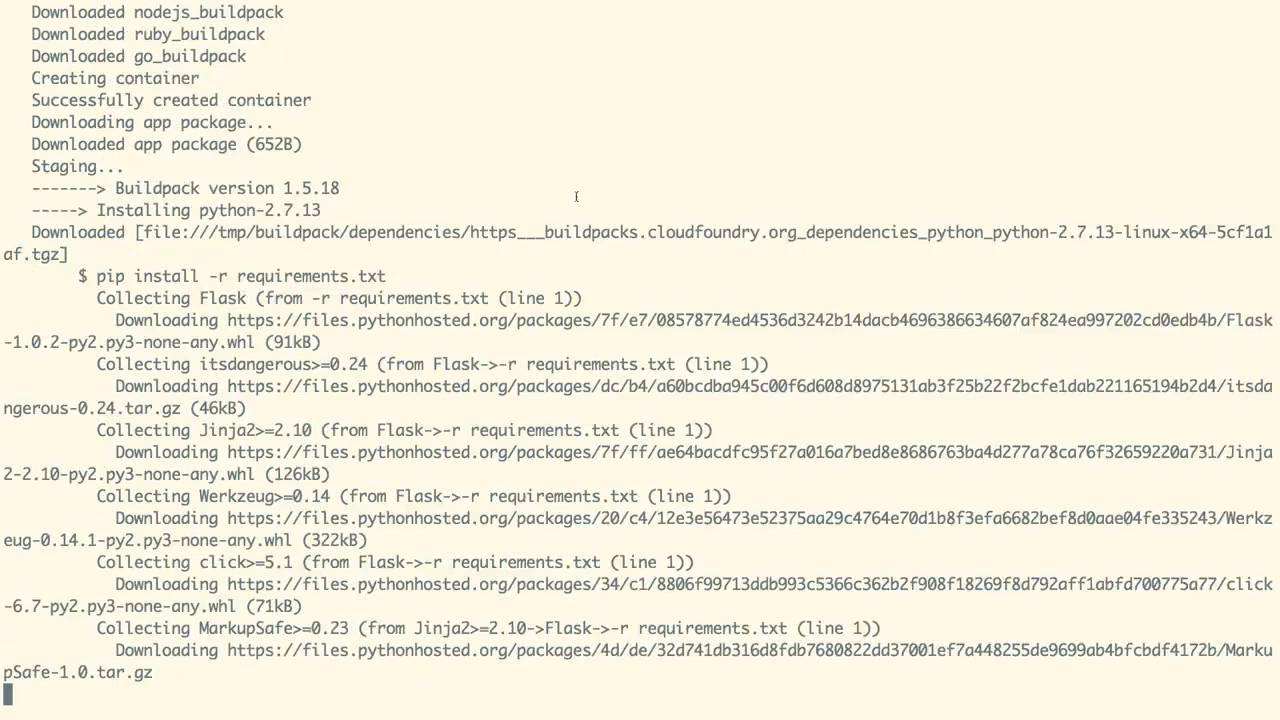
scroll("down", 3)
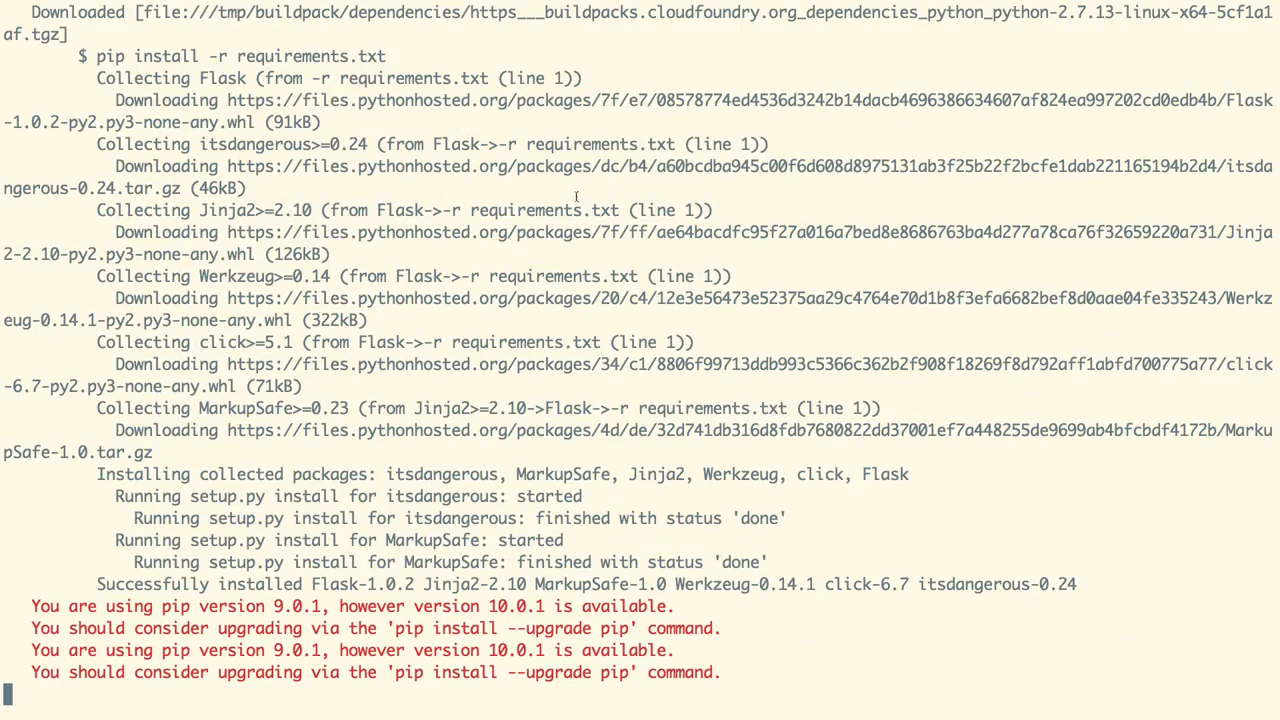
scroll("down", 3)
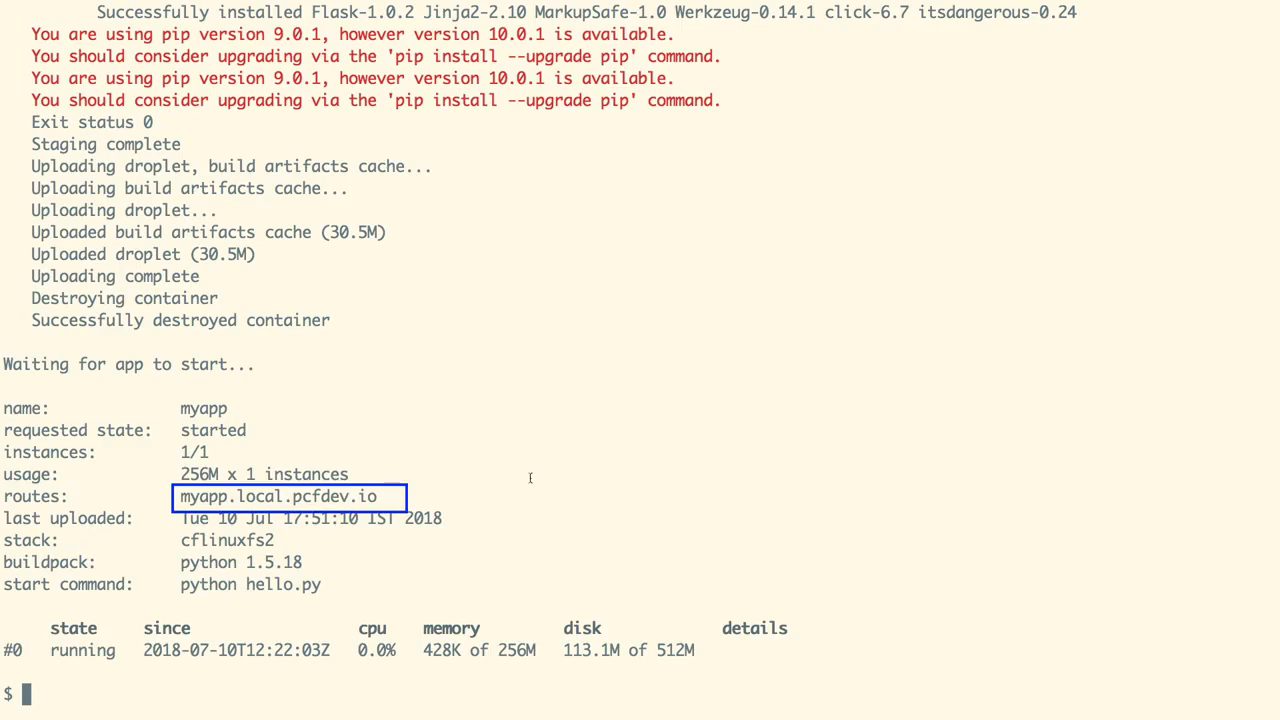
mouse_move(568, 476)
type("cf delete myapp")
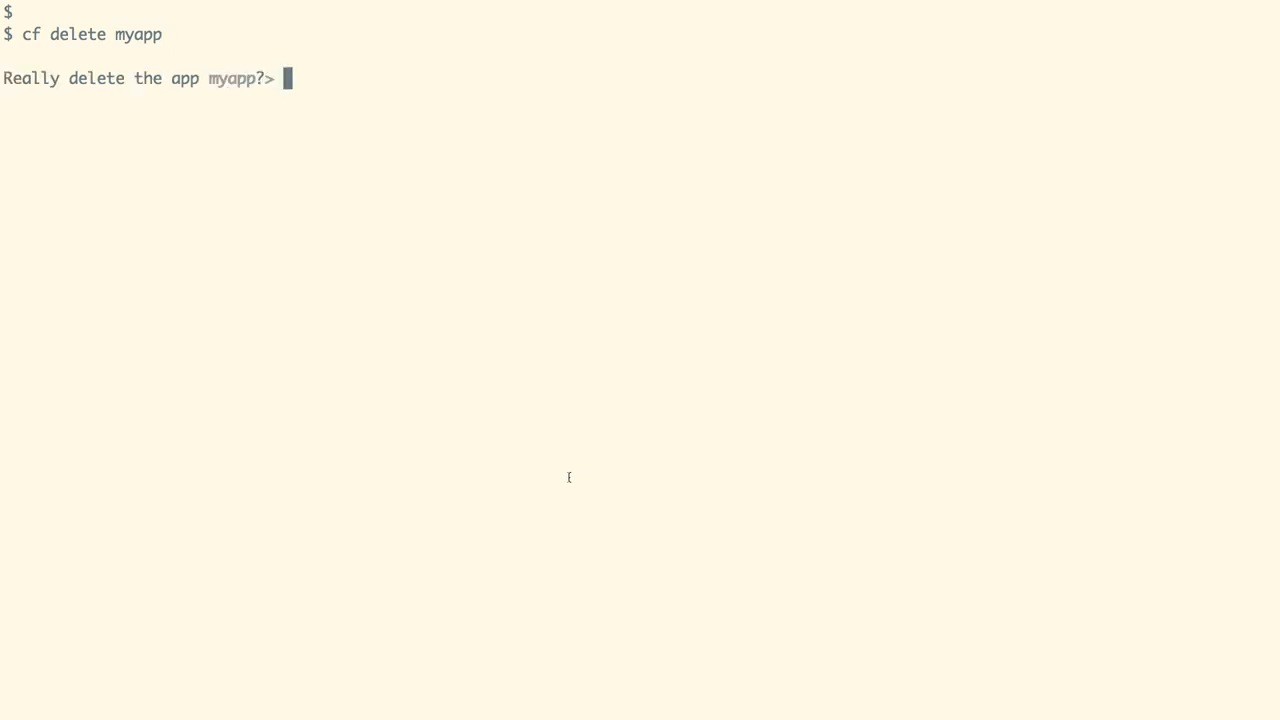
Step: Confirm the cf delete myapp prompt with y to remove the app
type("y")
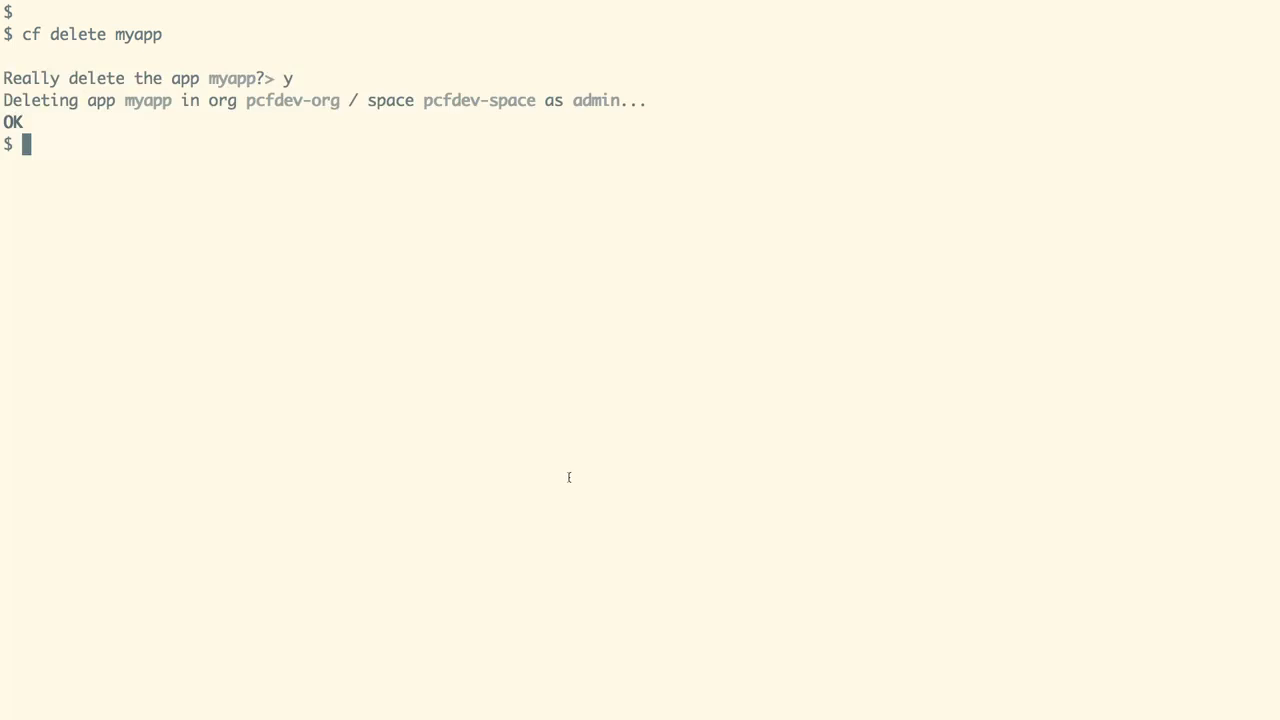